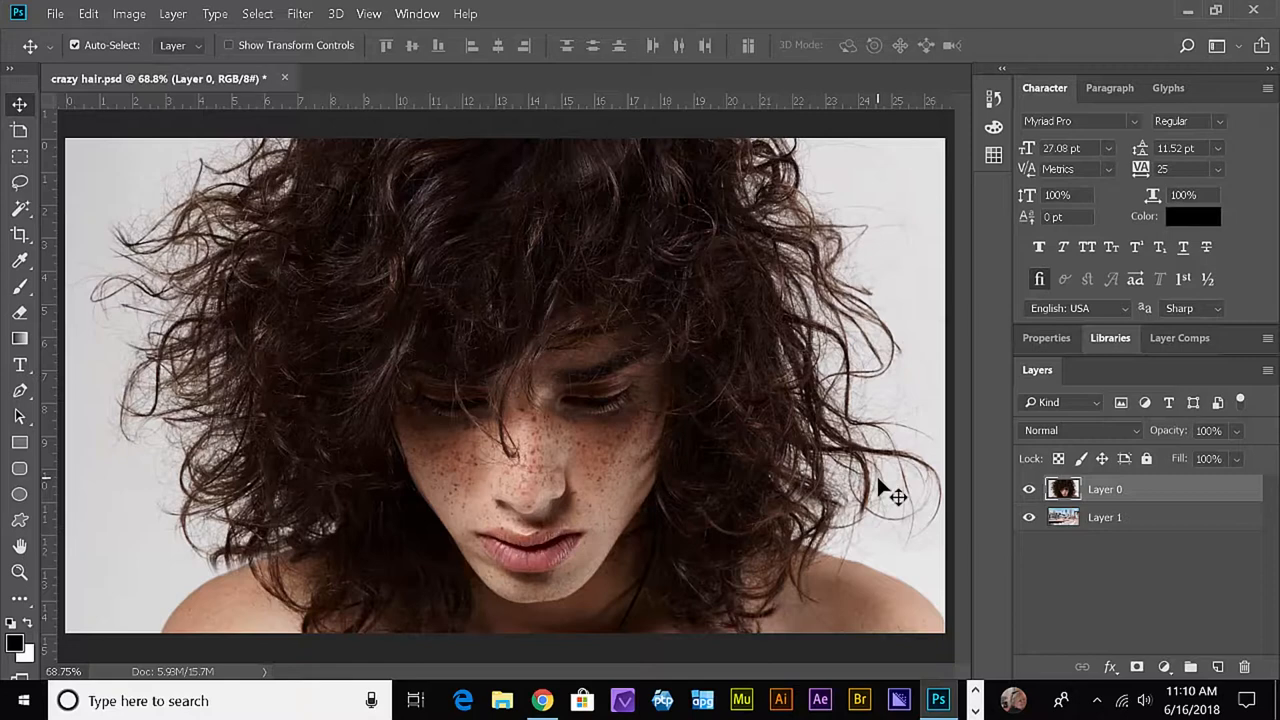
pyautogui.moveTo(744, 350)
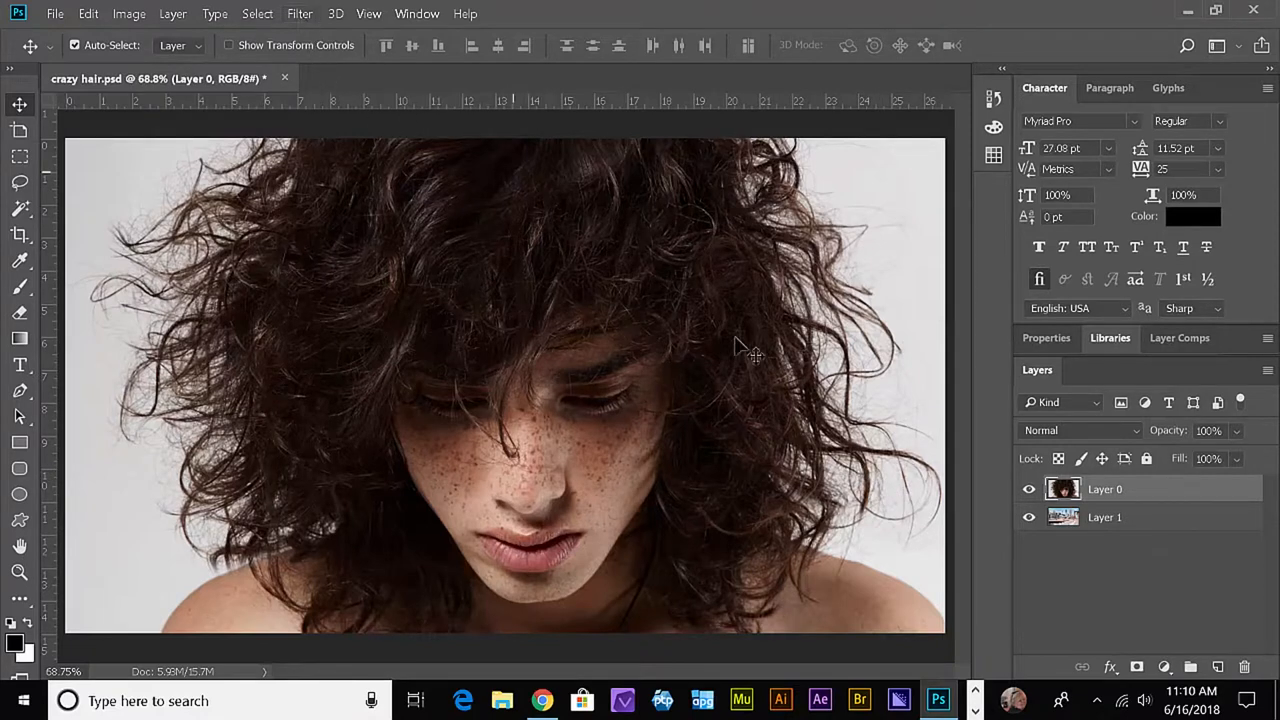
pyautogui.moveTo(316, 276)
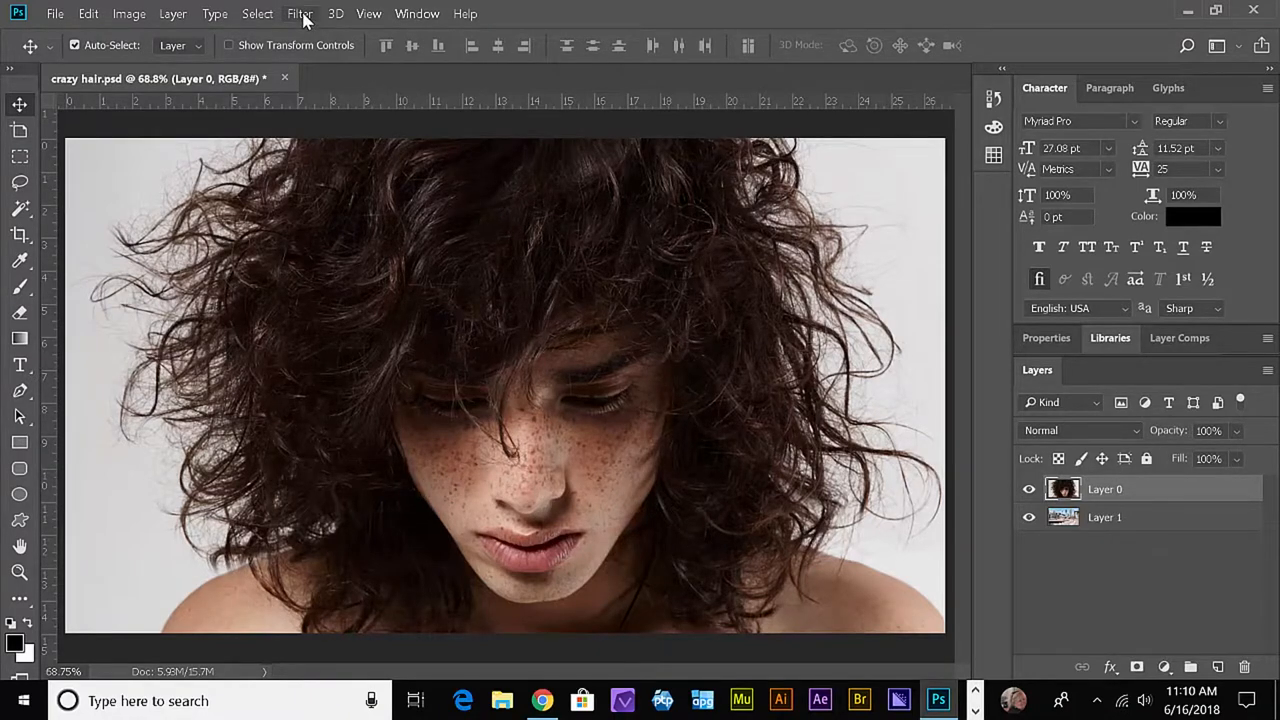
# Enter Select and Mask and lower the Onion Skin transparency to about 25%.
pyautogui.click(256, 12)
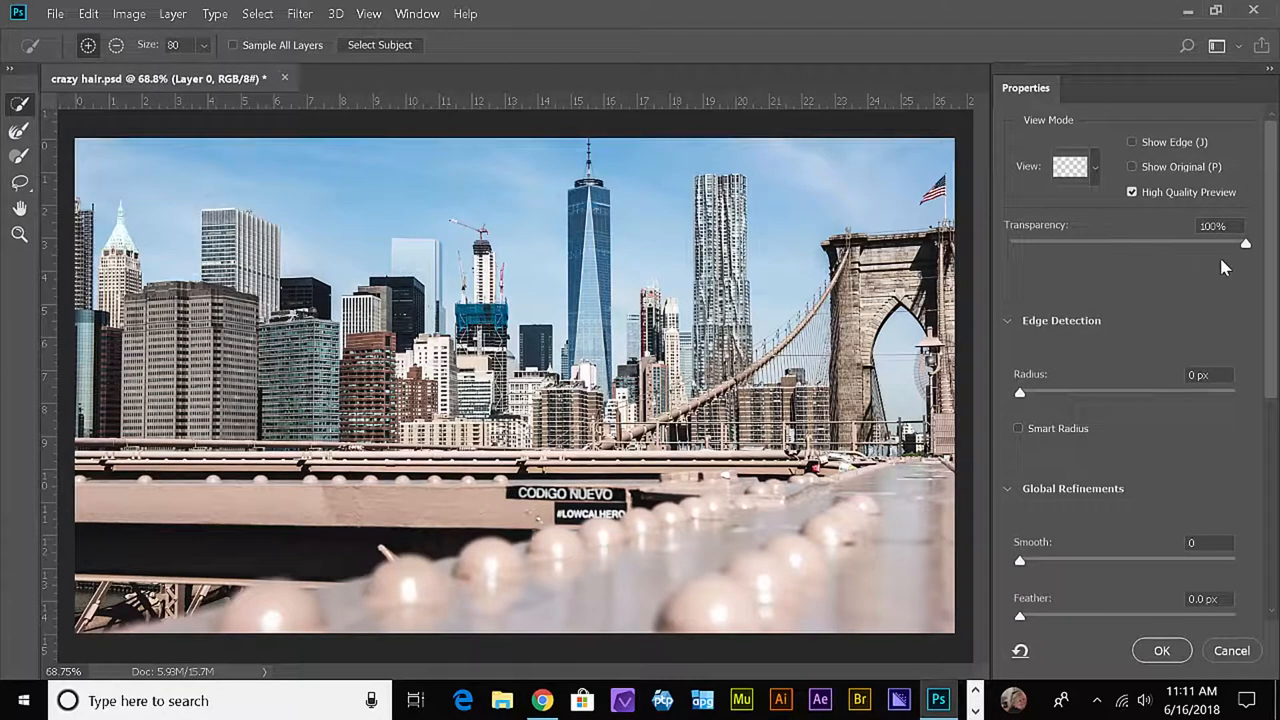
pyautogui.moveTo(1244, 244); pyautogui.dragTo(1094, 244)
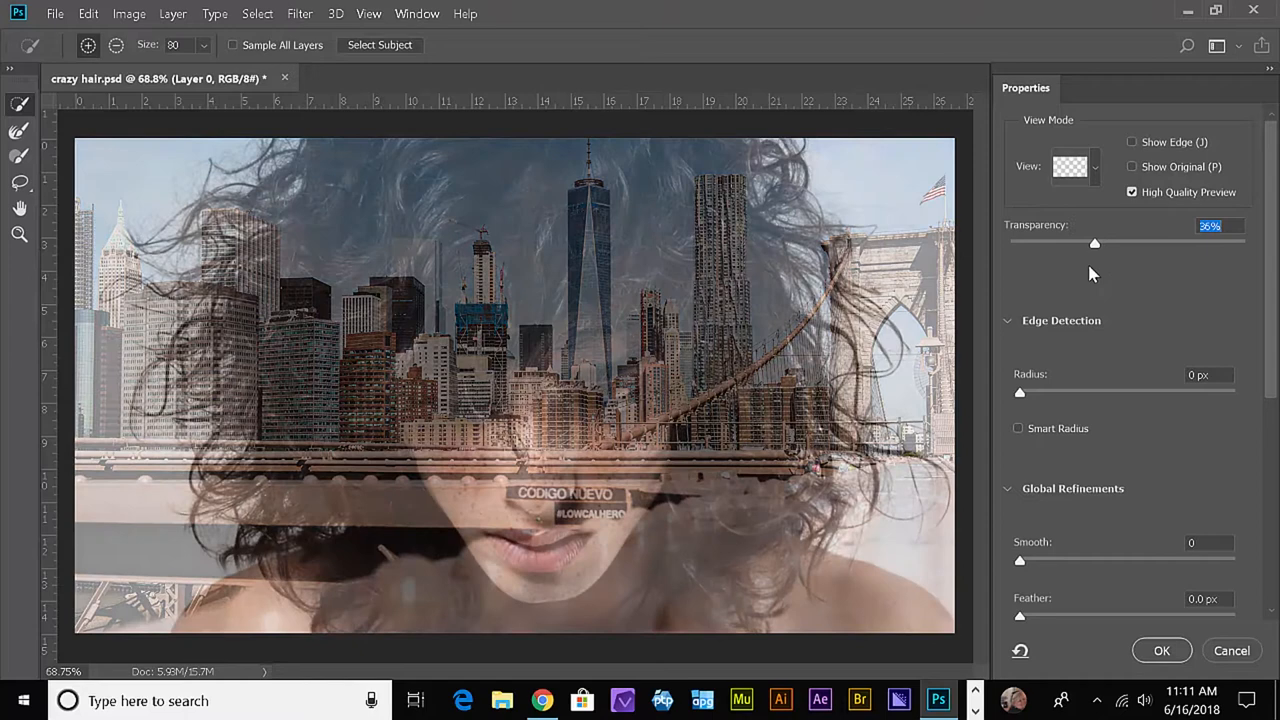
pyautogui.moveTo(1096, 244); pyautogui.dragTo(1066, 244)
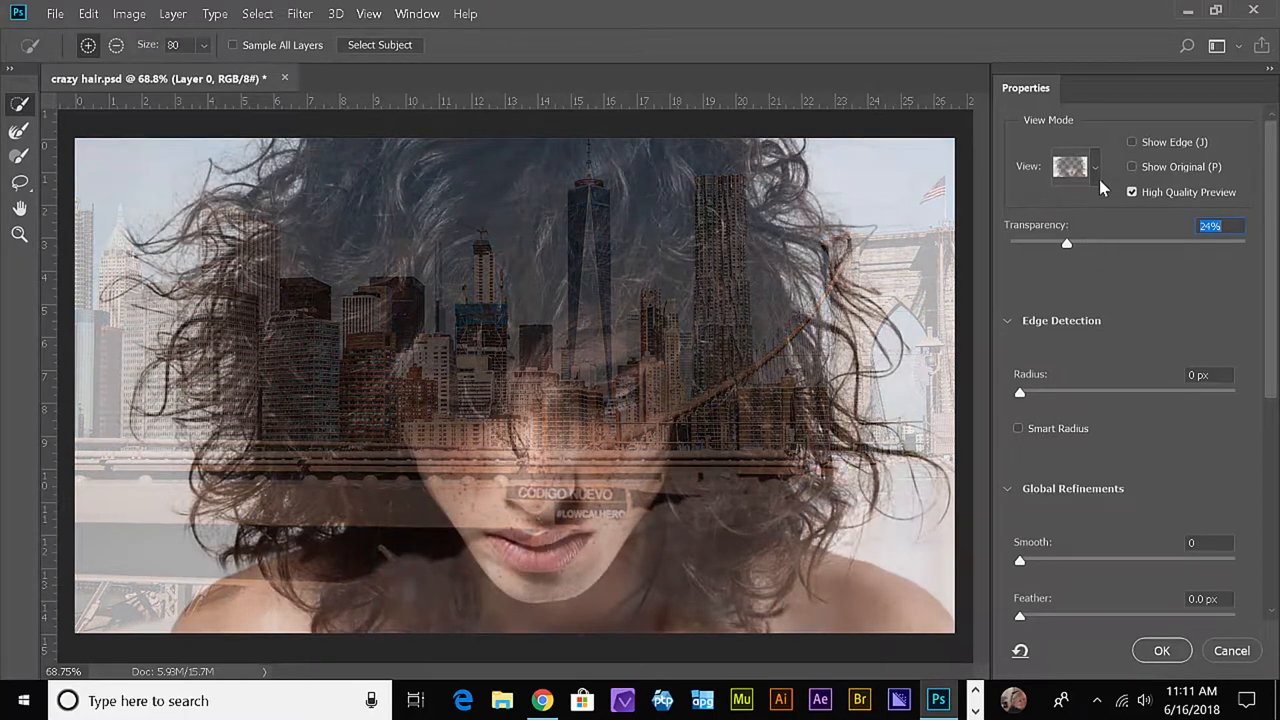
pyautogui.click(1070, 166)
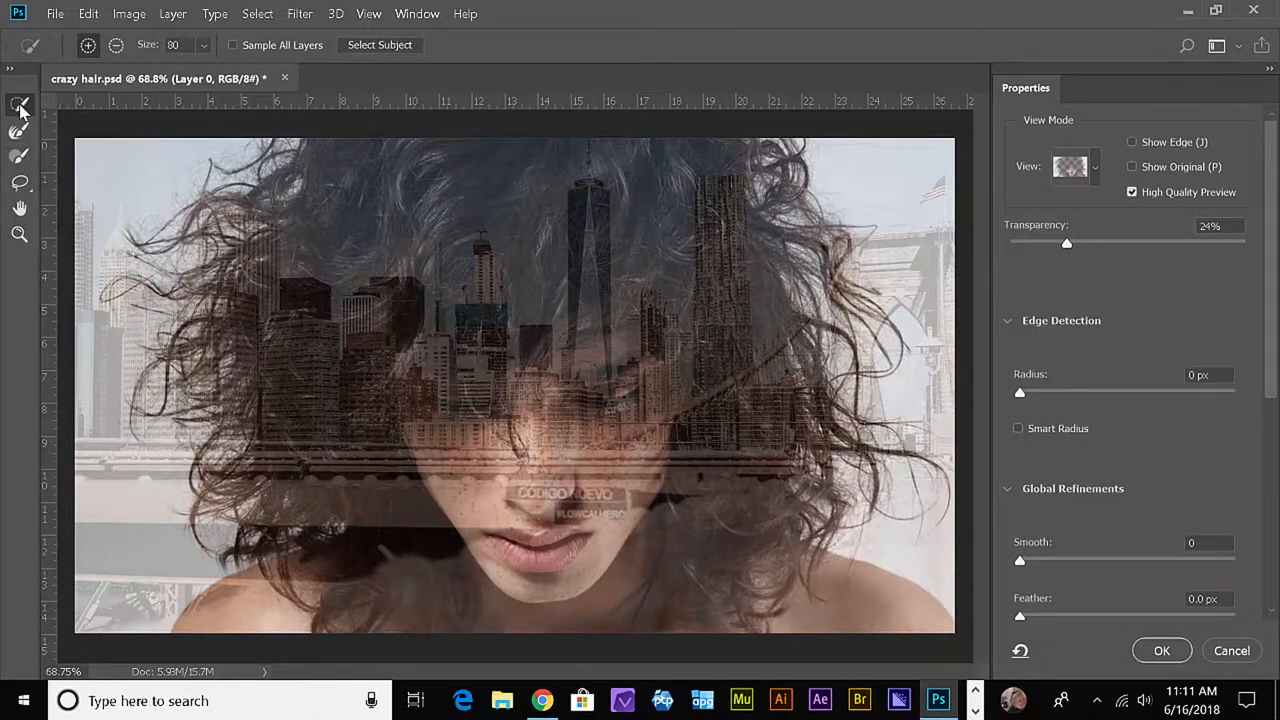
# Run Select Subject on the boy, check the mask in Black & White, then return to Onion Skin.
pyautogui.click(20, 104)
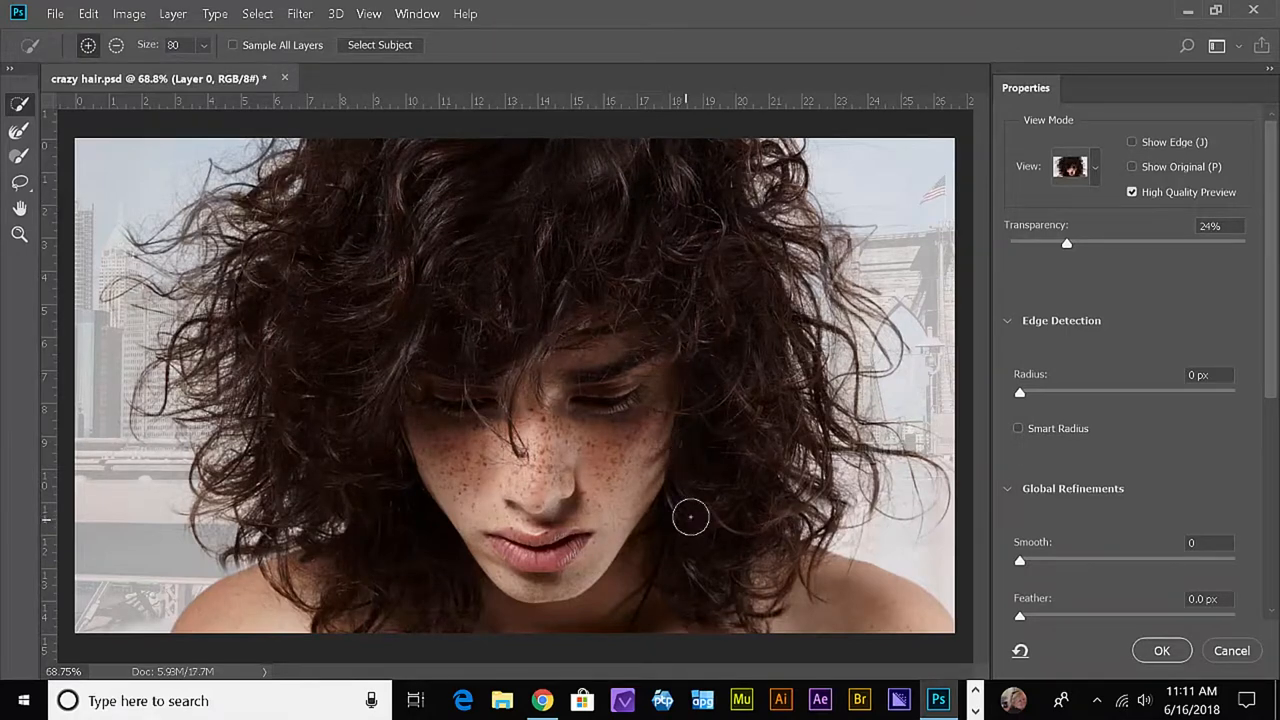
pyautogui.click(1072, 166)
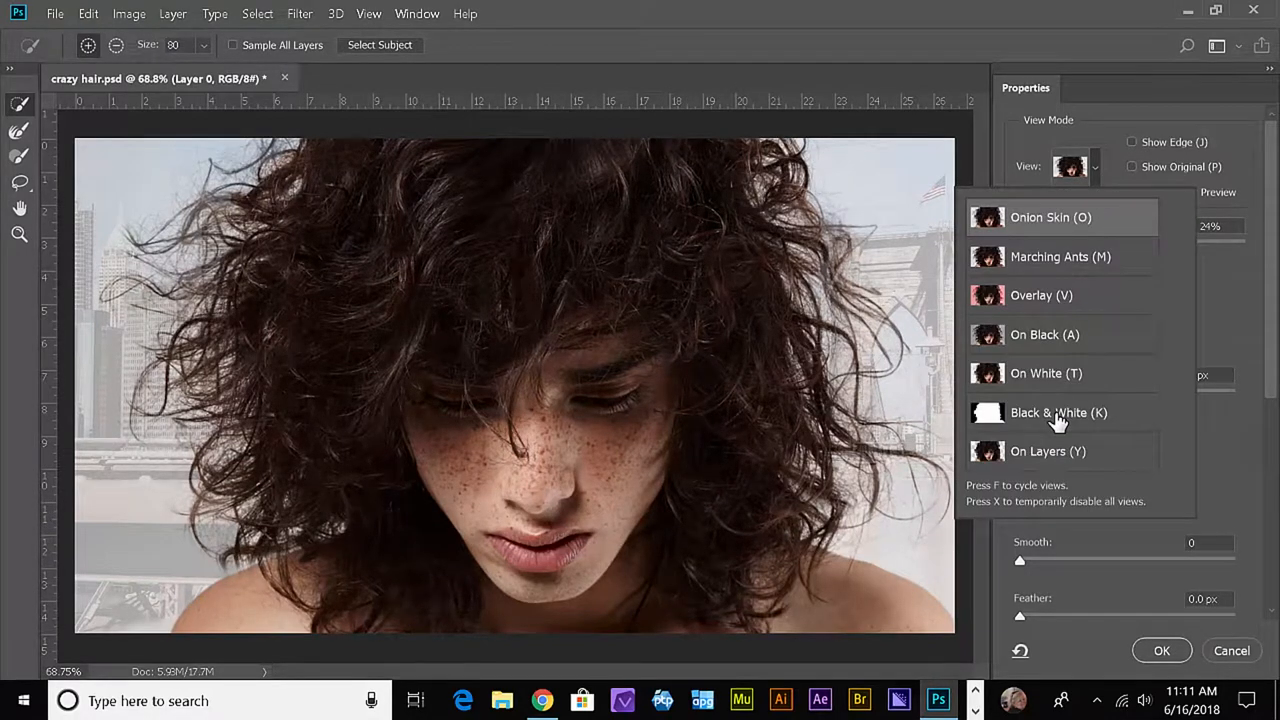
pyautogui.click(1058, 412)
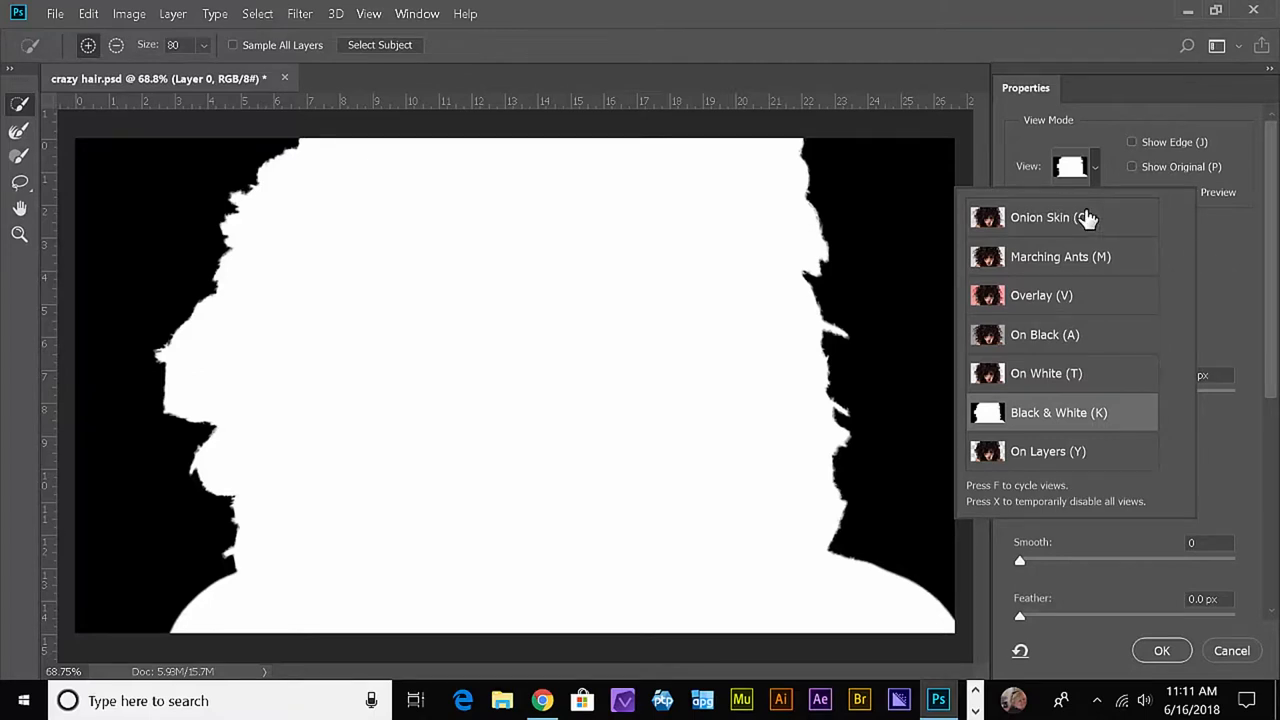
pyautogui.click(1040, 216)
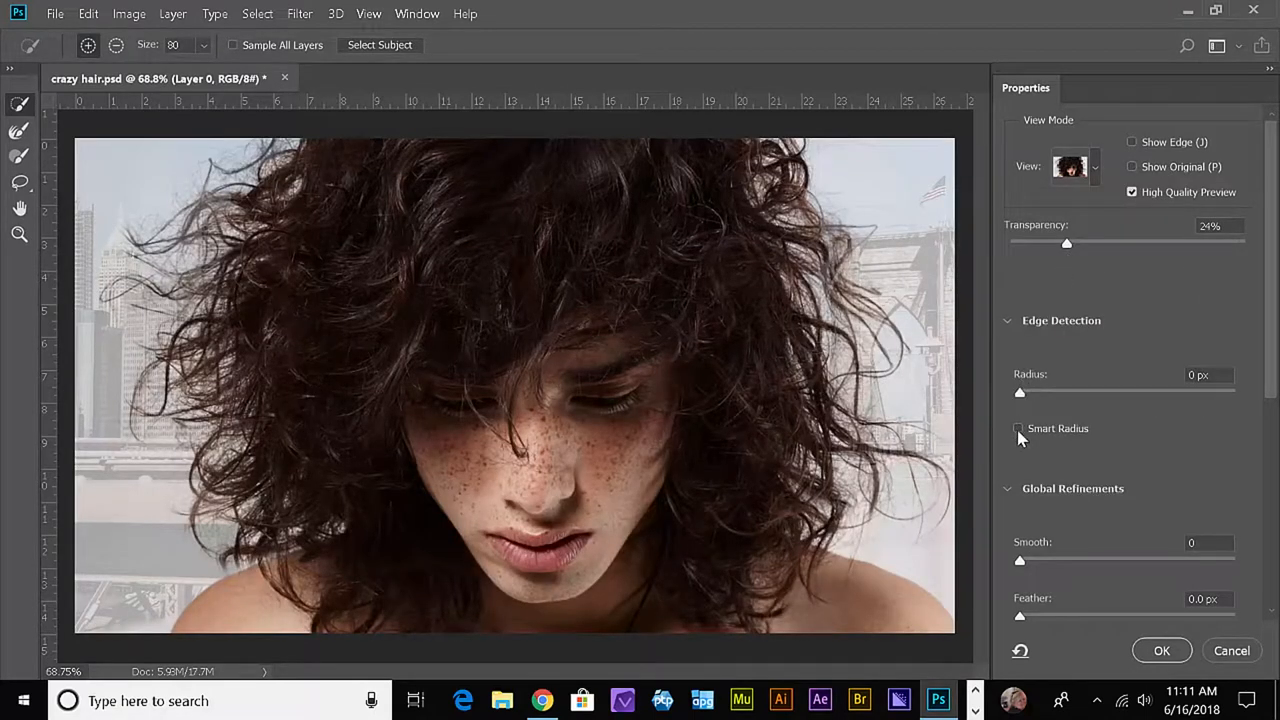
# Raise the Smart Radius edge detection radius to its 250 px maximum.
pyautogui.moveTo(1020, 392); pyautogui.dragTo(1104, 392)
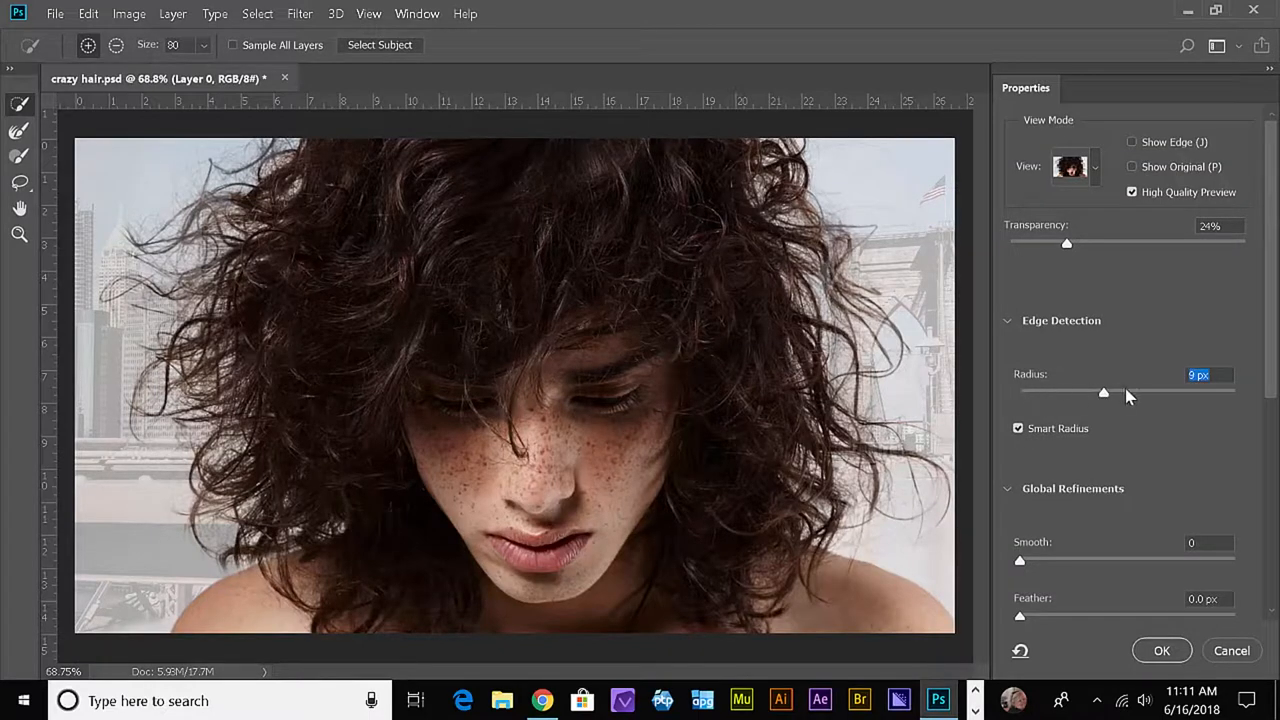
pyautogui.moveTo(1104, 392); pyautogui.dragTo(1240, 392)
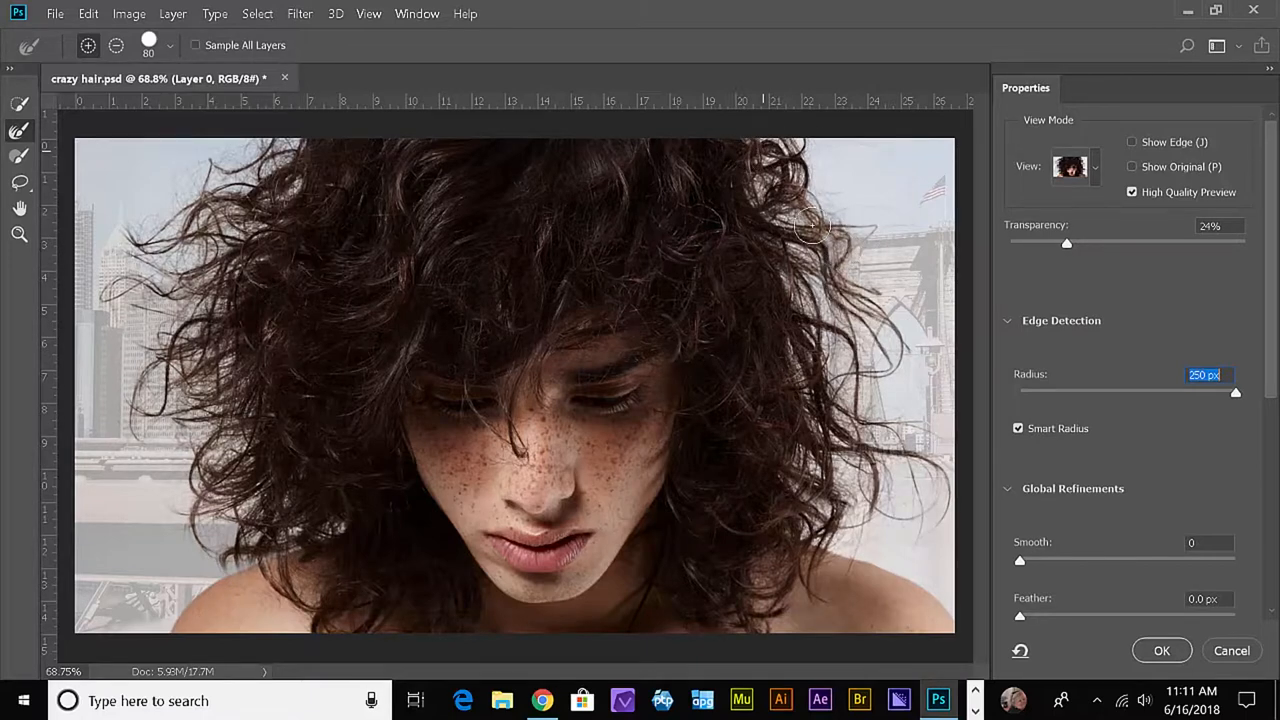
# Review the refined hair mask in Black & White, then show Onion Skin at 100% transparency.
pyautogui.click(1070, 166)
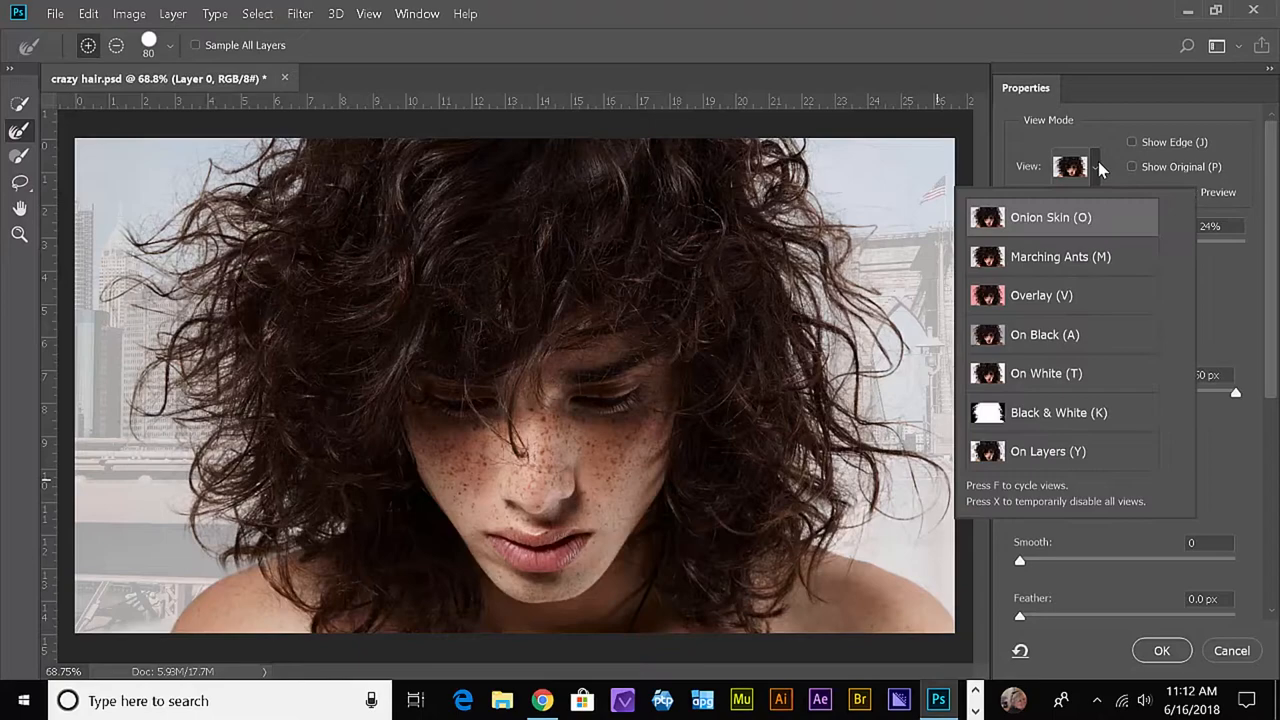
pyautogui.click(1058, 412)
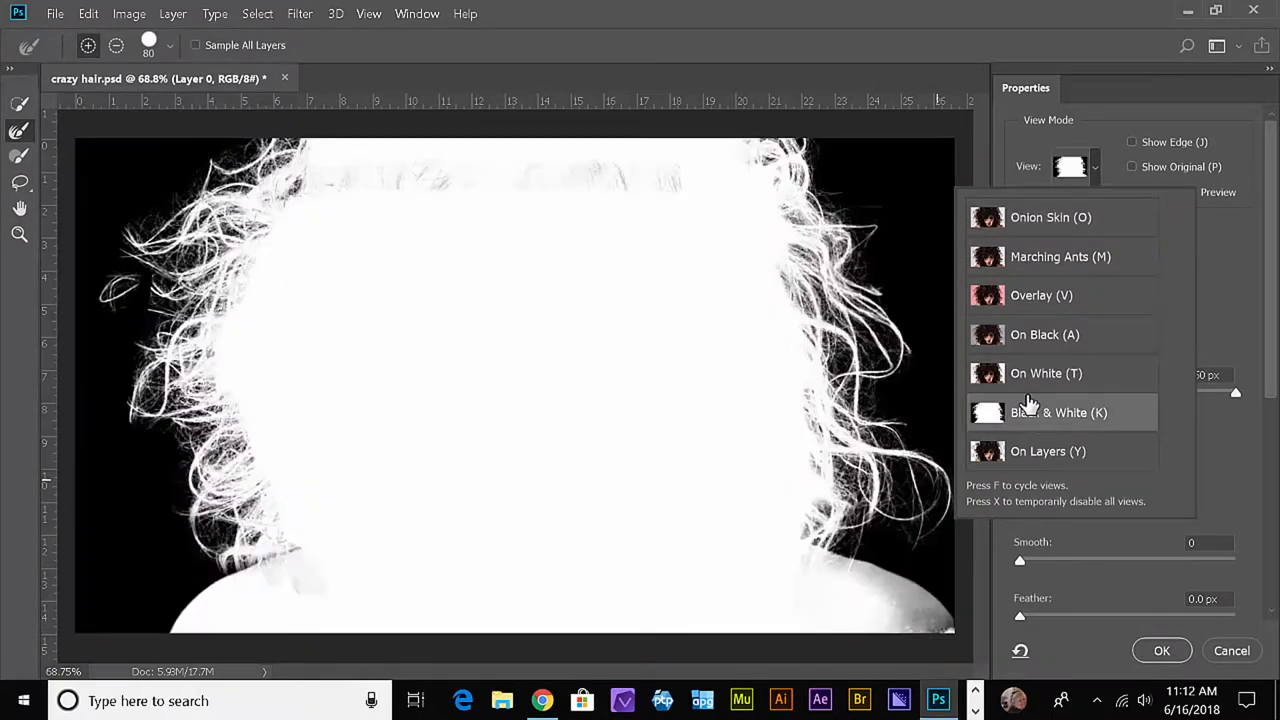
pyautogui.moveTo(1124, 220)
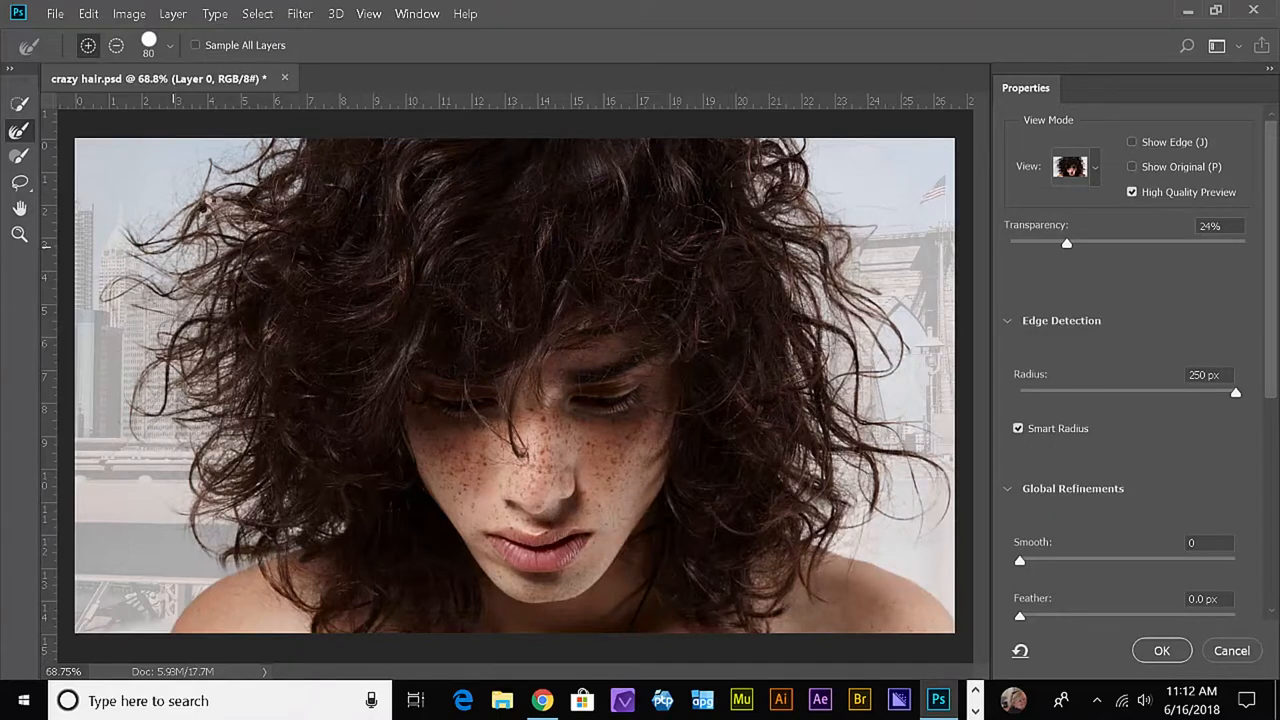
pyautogui.click(176, 220)
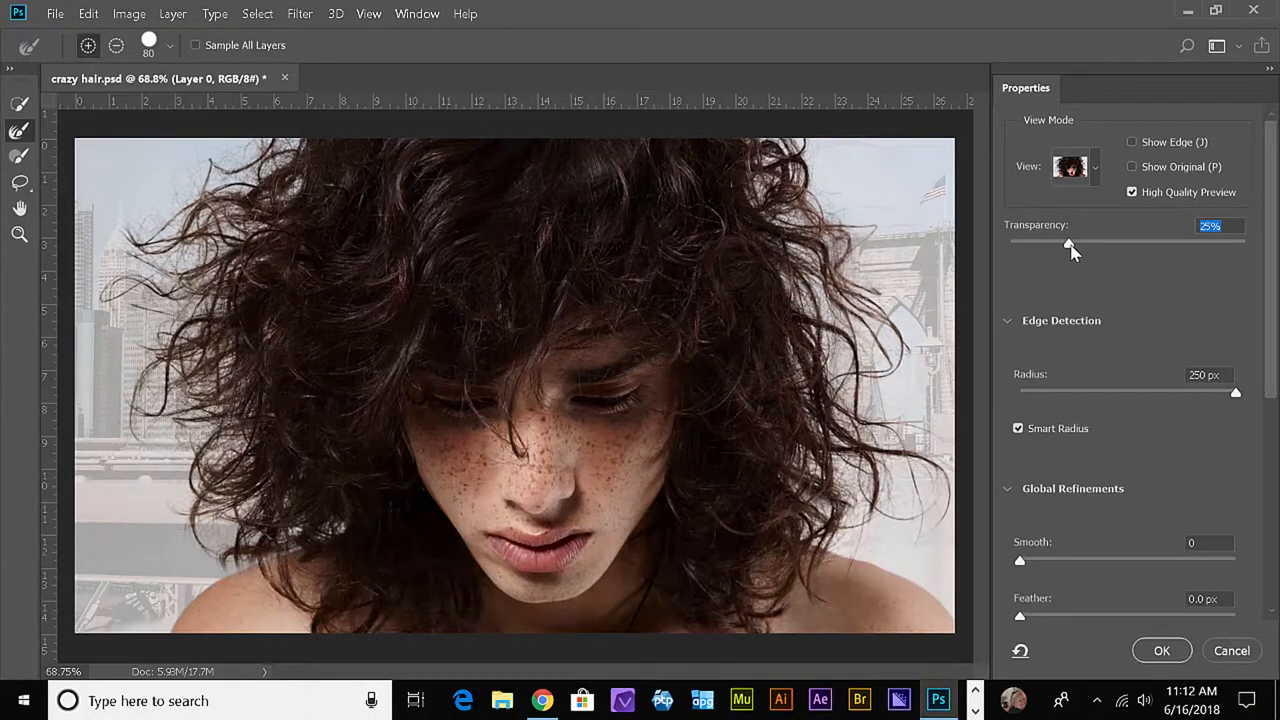
pyautogui.moveTo(1068, 244); pyautogui.dragTo(1244, 244)
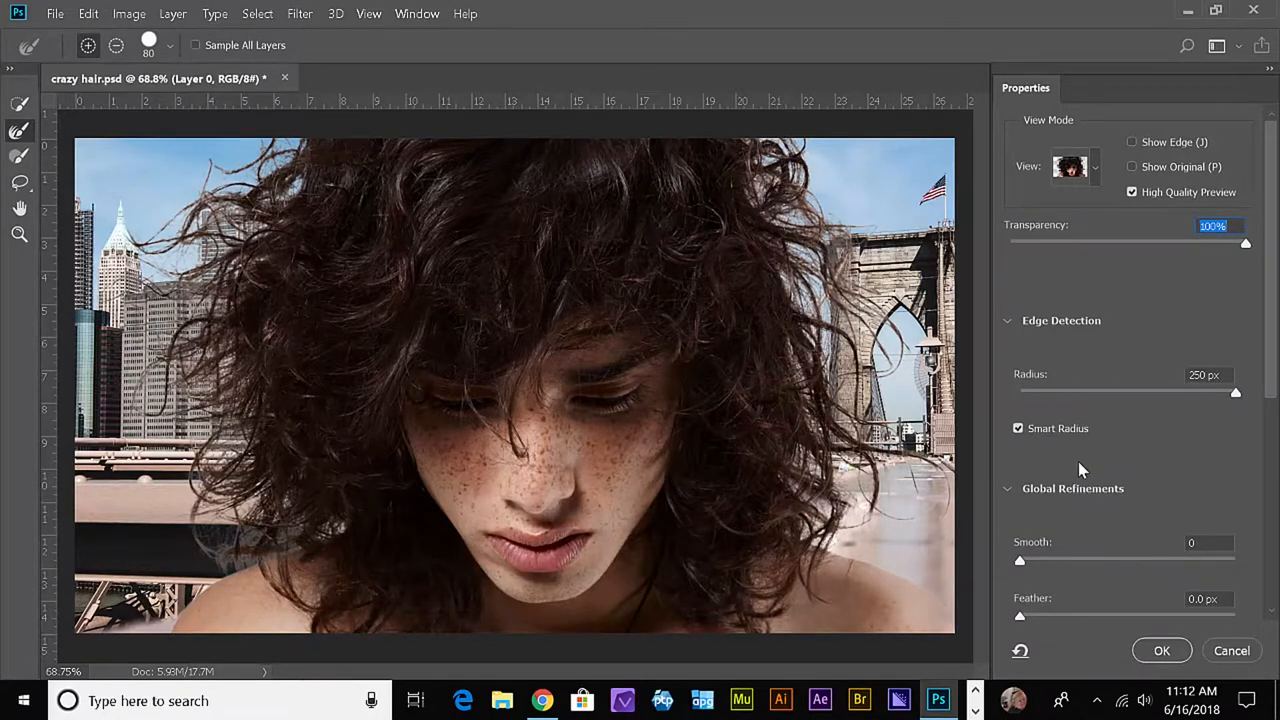
# Set Feather to 0.5 px and enable Decontaminate Colors at 100%.
pyautogui.scroll(-3)
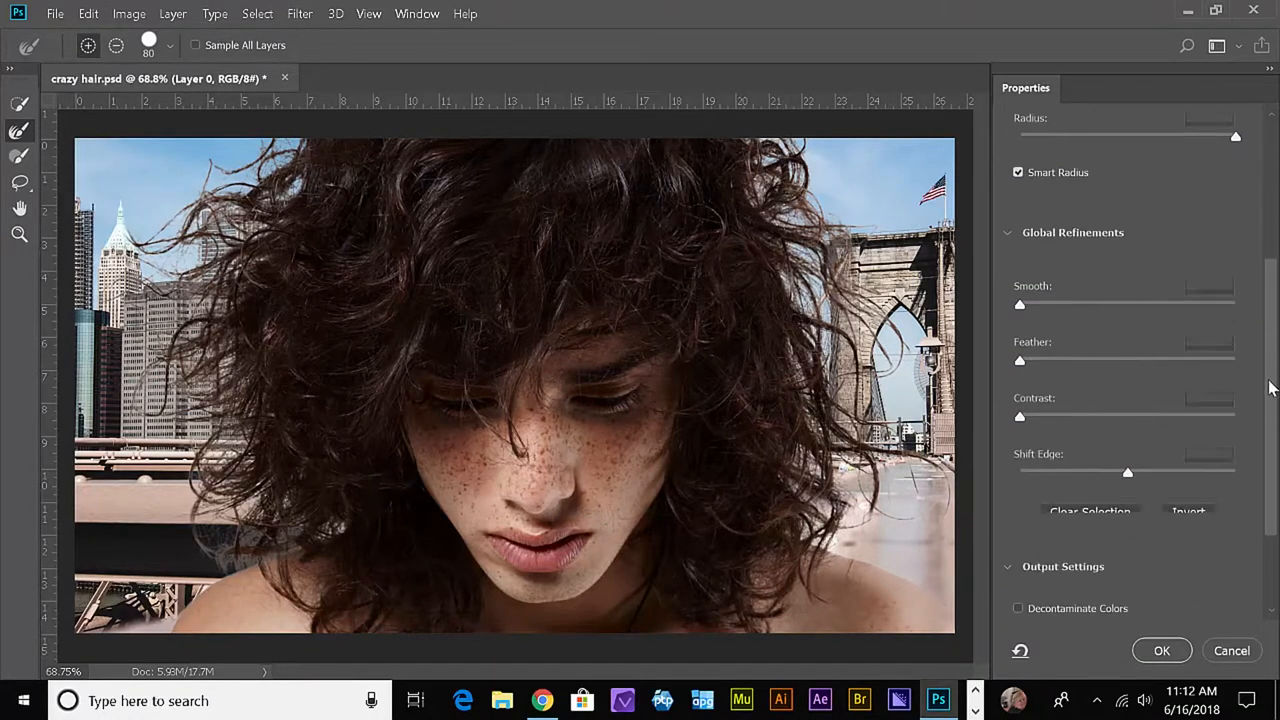
pyautogui.scroll(-3)
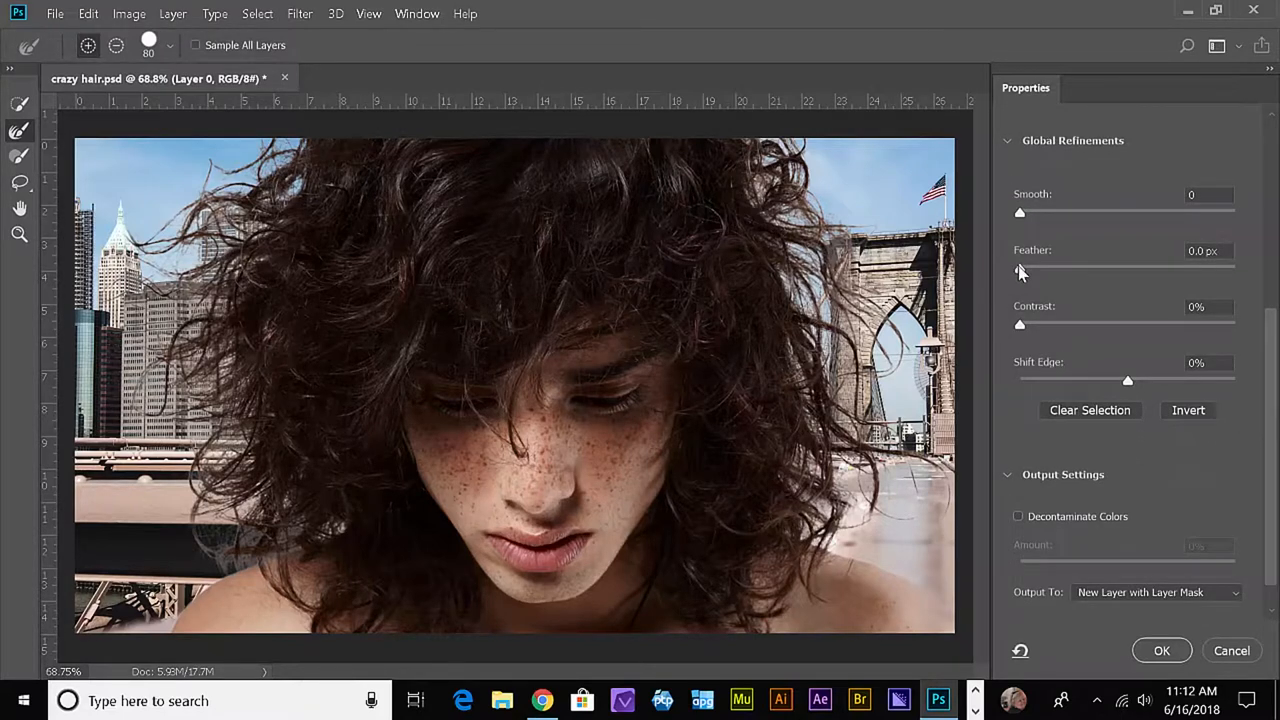
pyautogui.moveTo(1020, 272); pyautogui.dragTo(1028, 272)
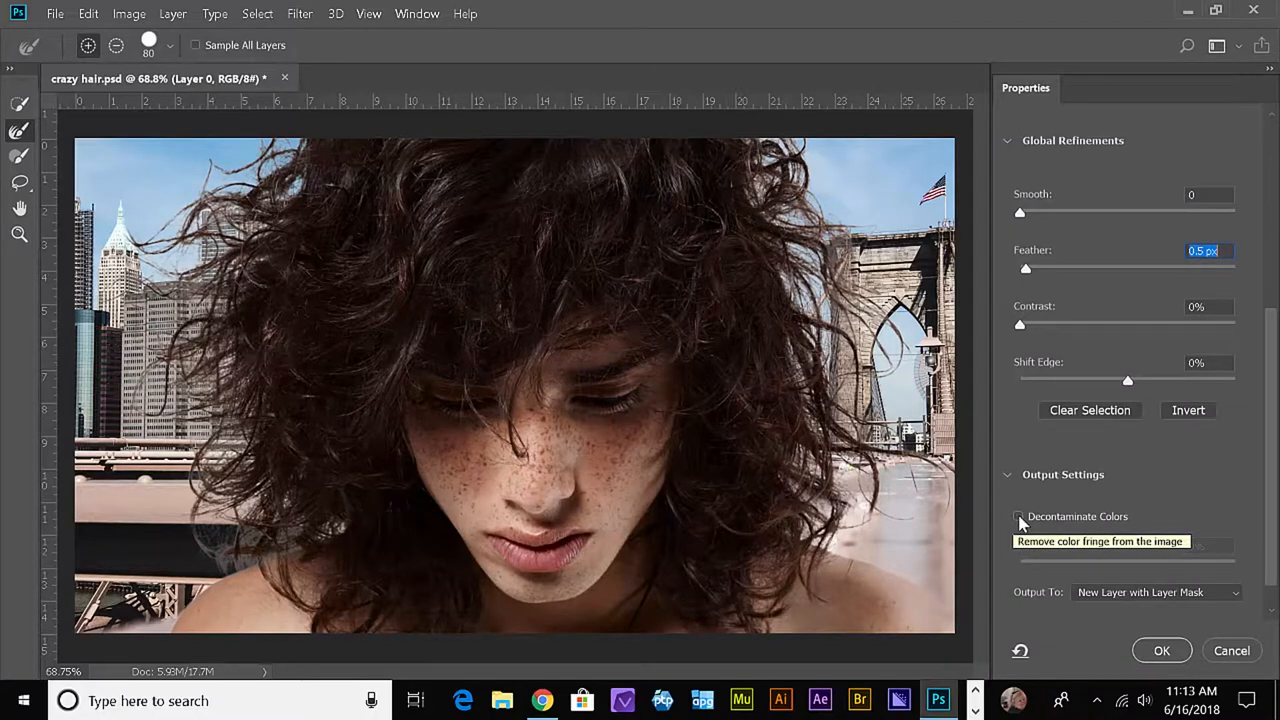
pyautogui.click(1020, 516)
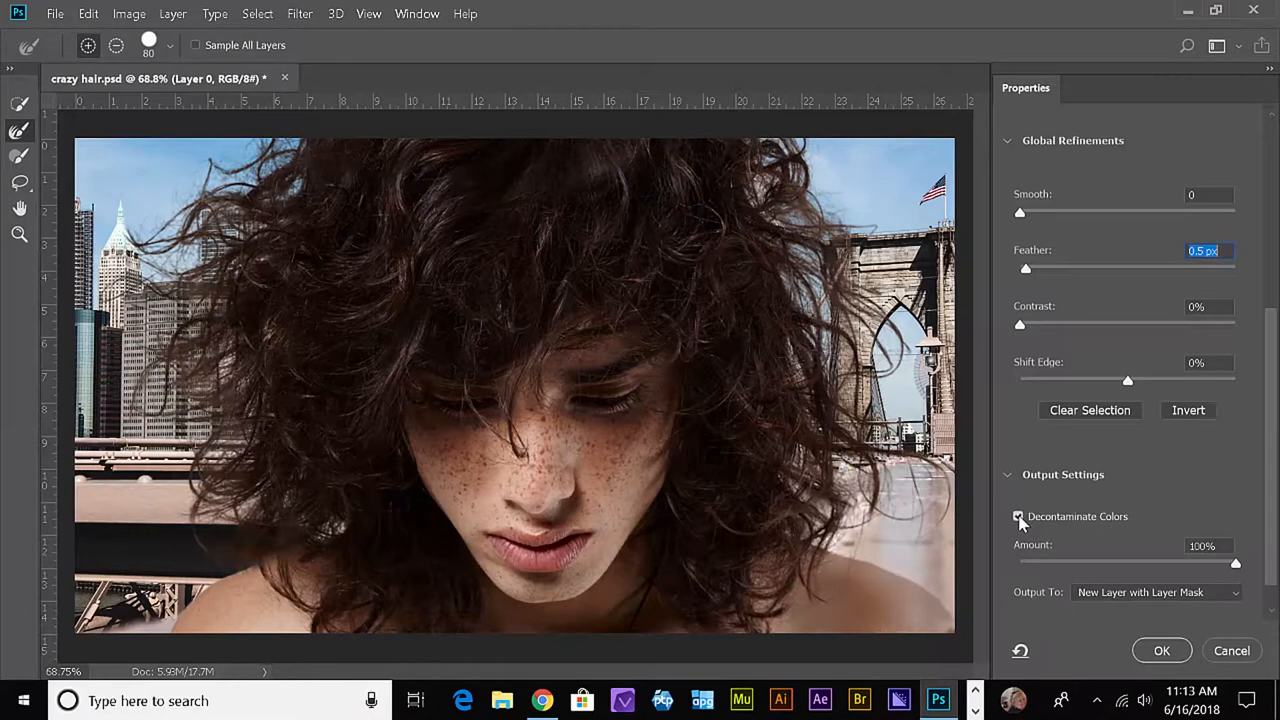
pyautogui.click(1018, 516)
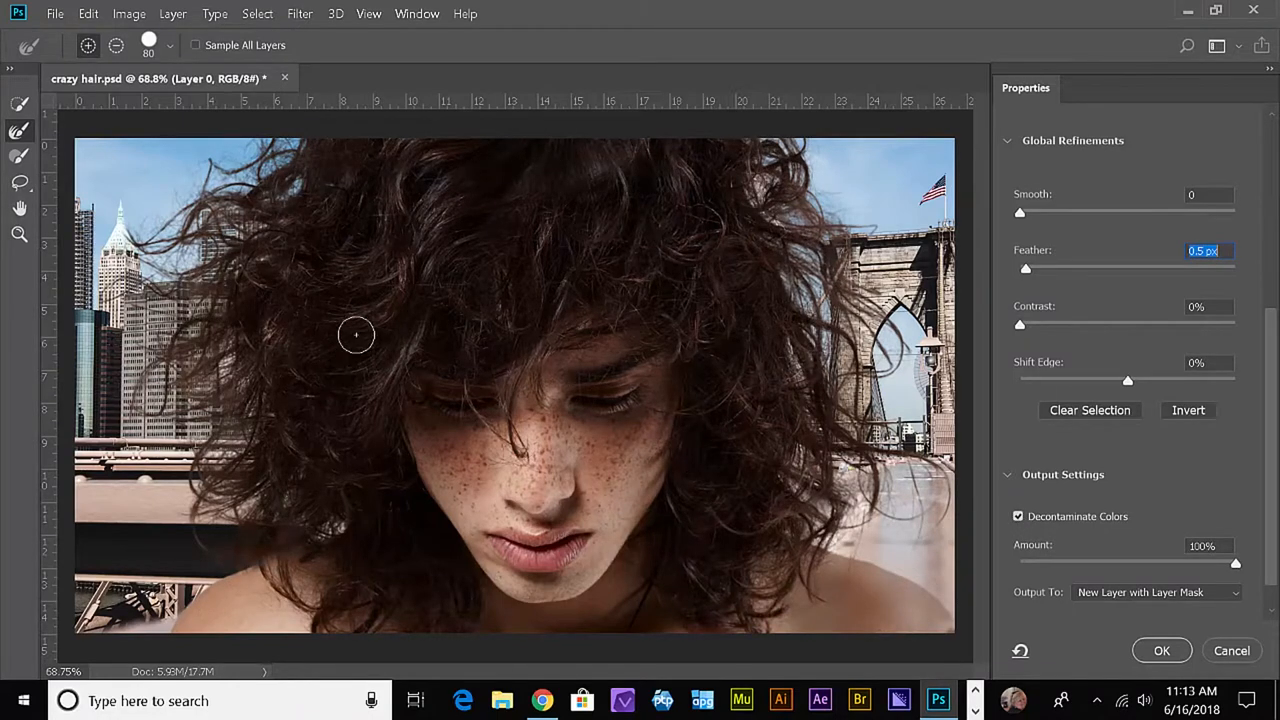
pyautogui.moveTo(328, 300)
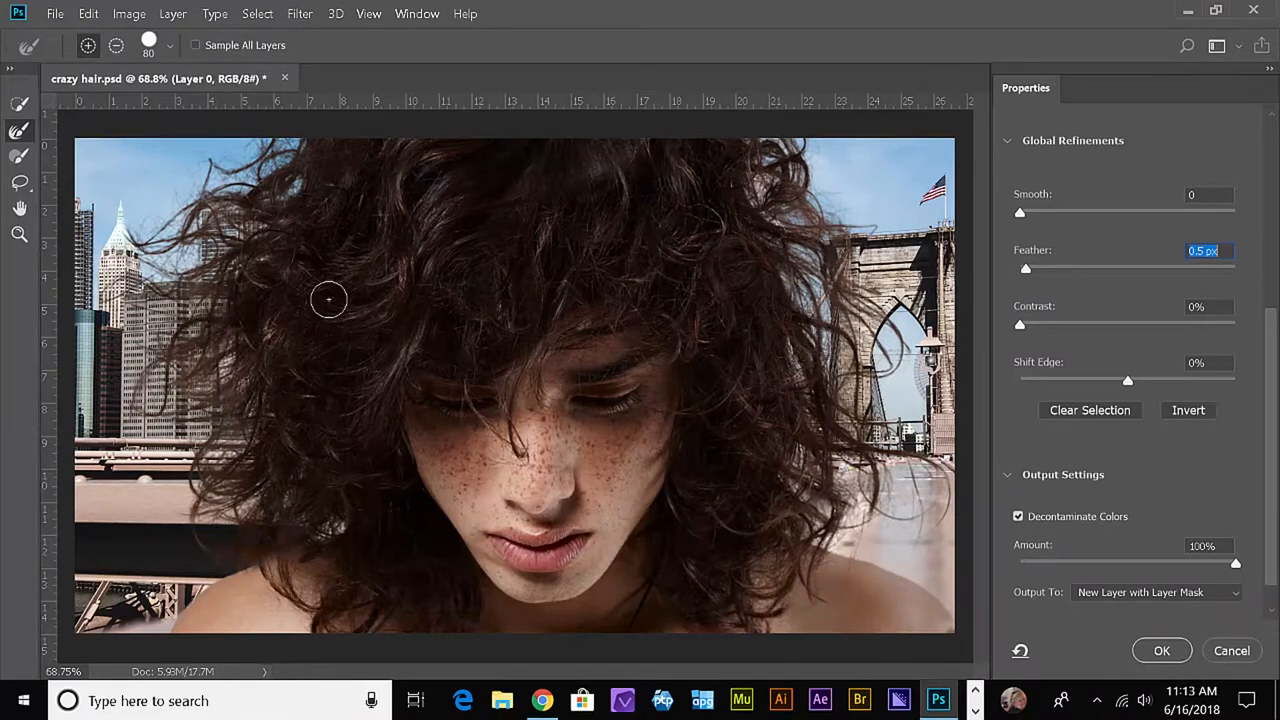